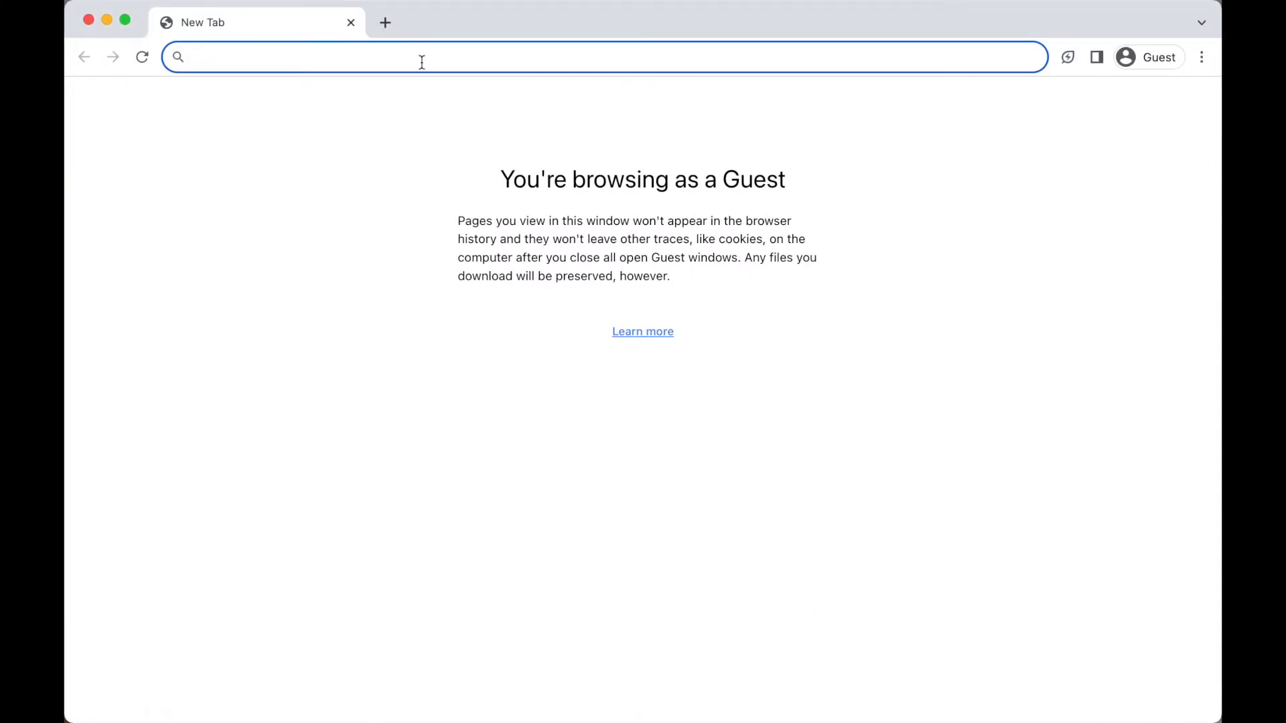
# Search the web for 'daisyui' to reach the daisyUI site and its install guide
pyautogui.write('daisyui@latest')
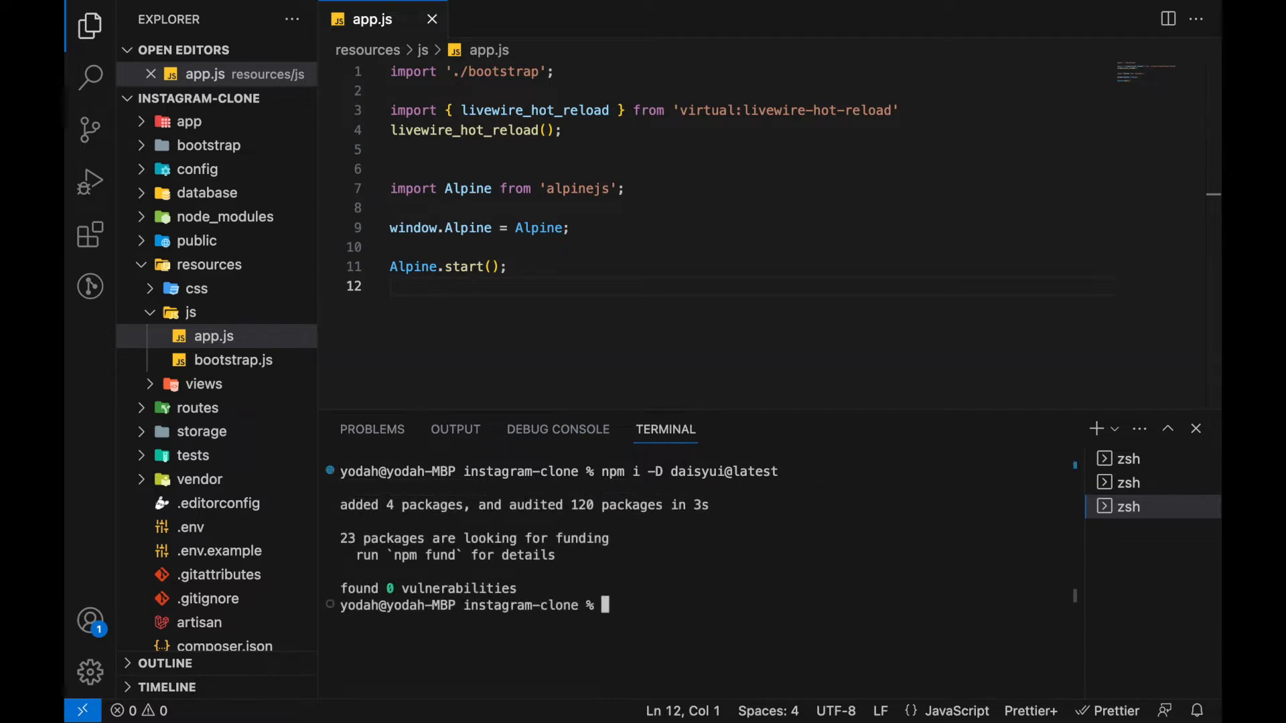
# Run npm i -D daisyui@latest in the terminal to add daisyUI as a dev dependency
pyautogui.click(233, 639)
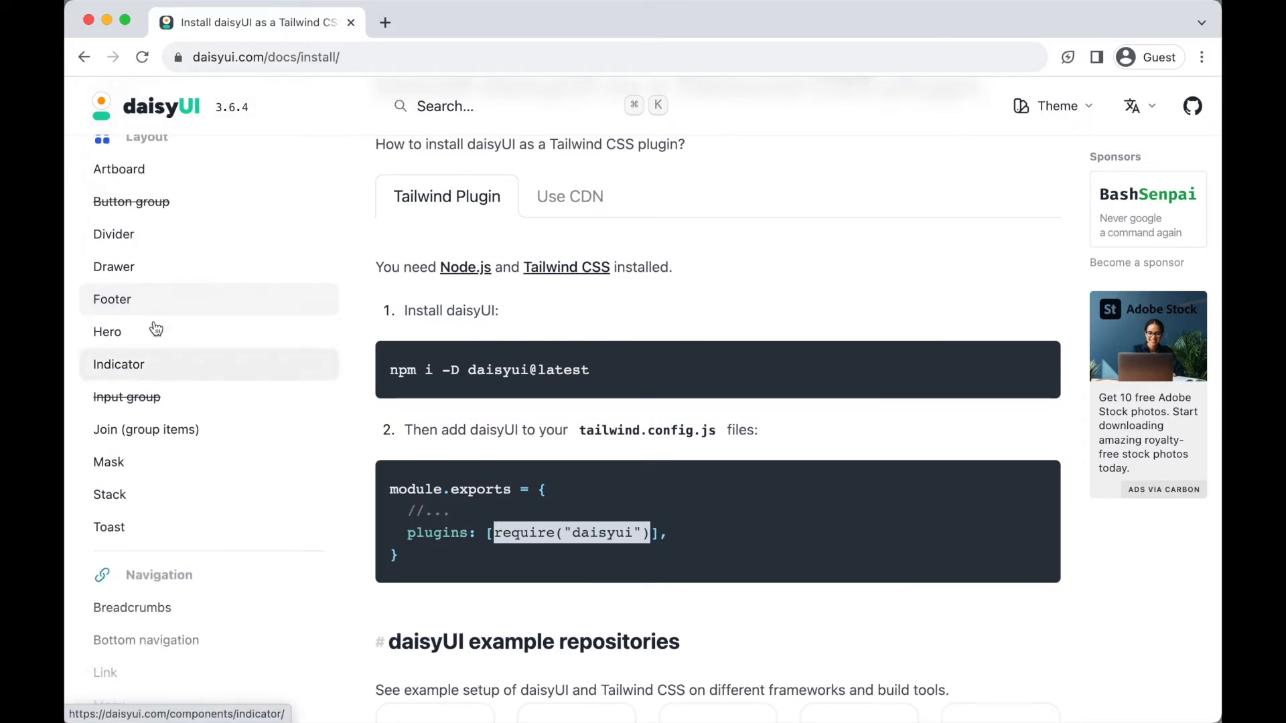
# Choose Drawer under Layout in the daisyUI docs sidebar
pyautogui.click(113, 266)
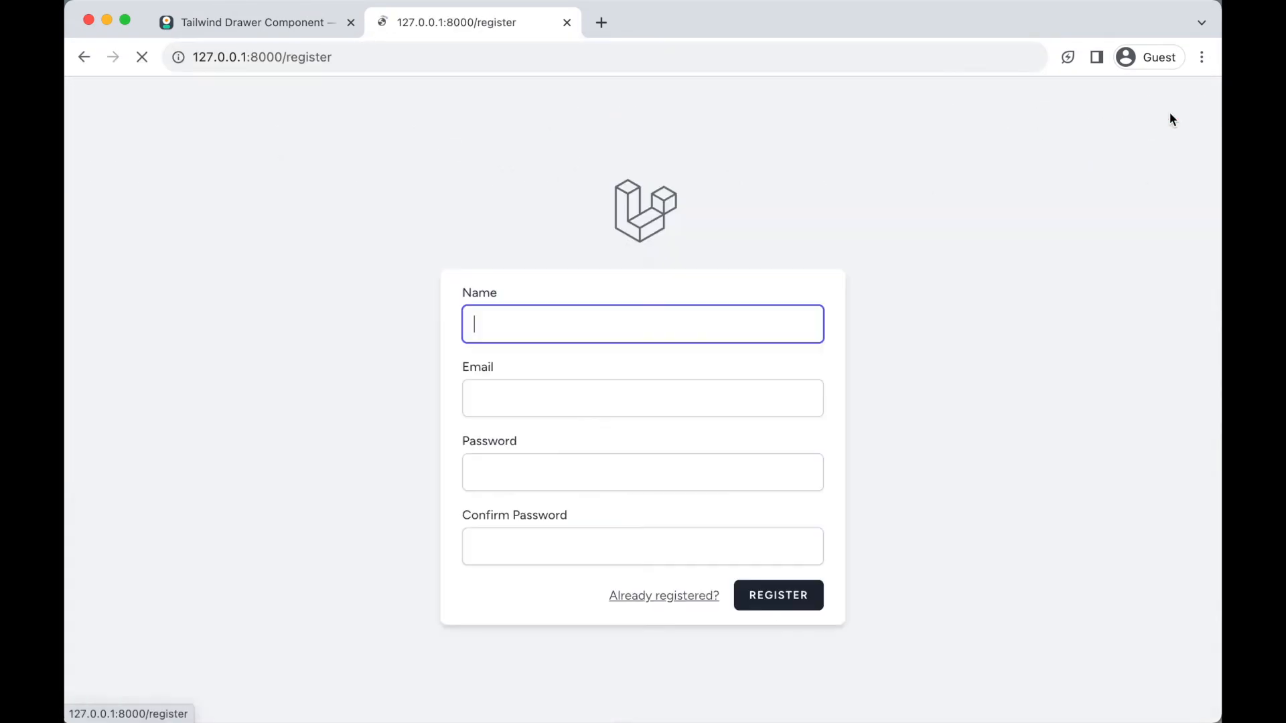
pyautogui.write('new@exa')
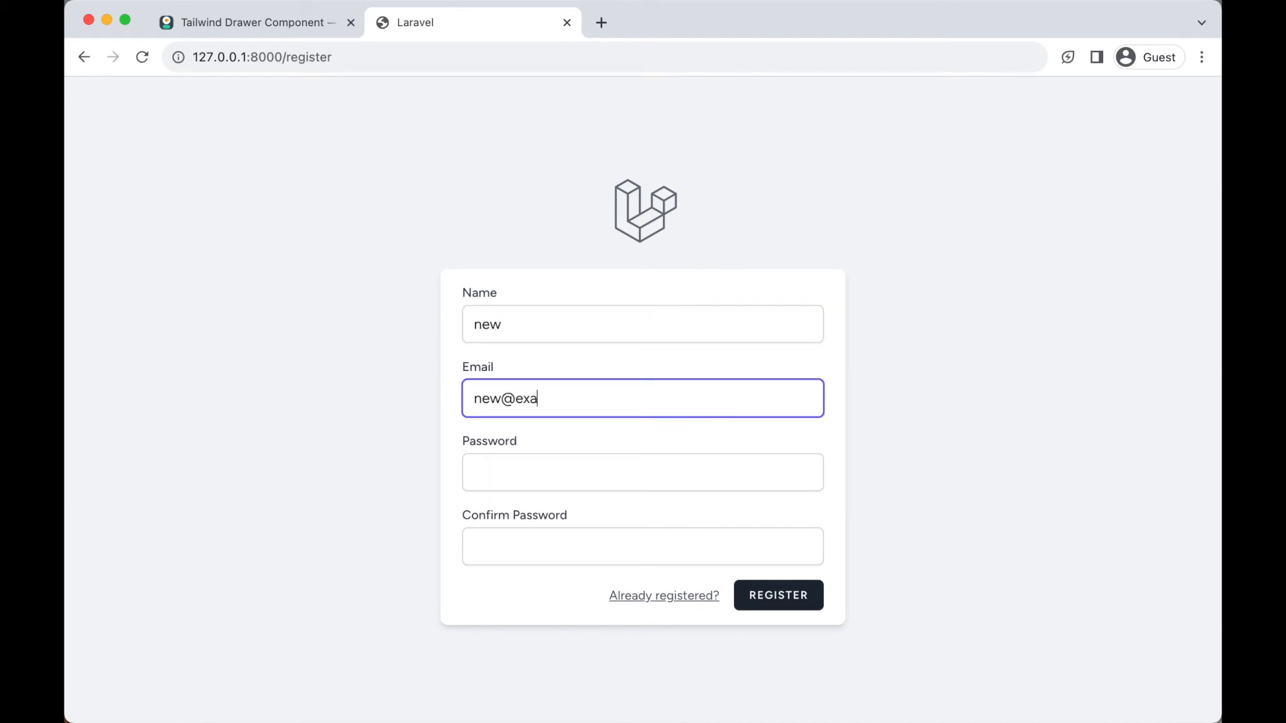